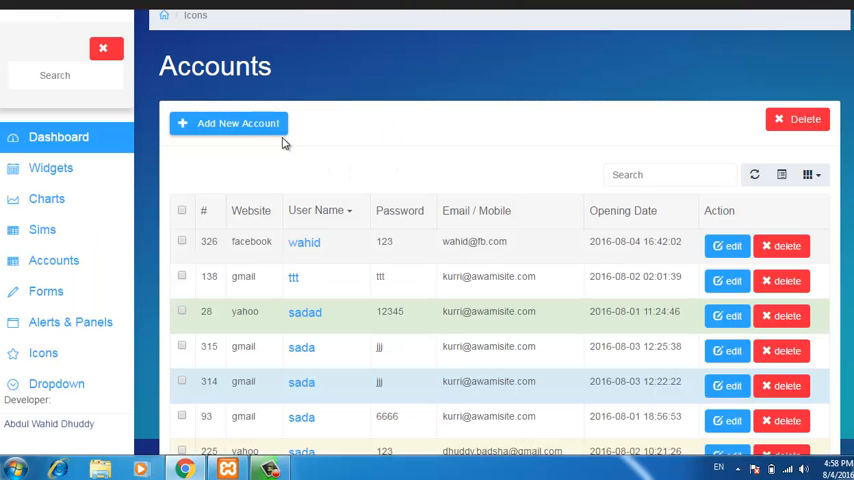
Open the Add New Account modal and submit it blank to show required-field errors.
{"action": "left_click", "coordinate": [228, 123]}
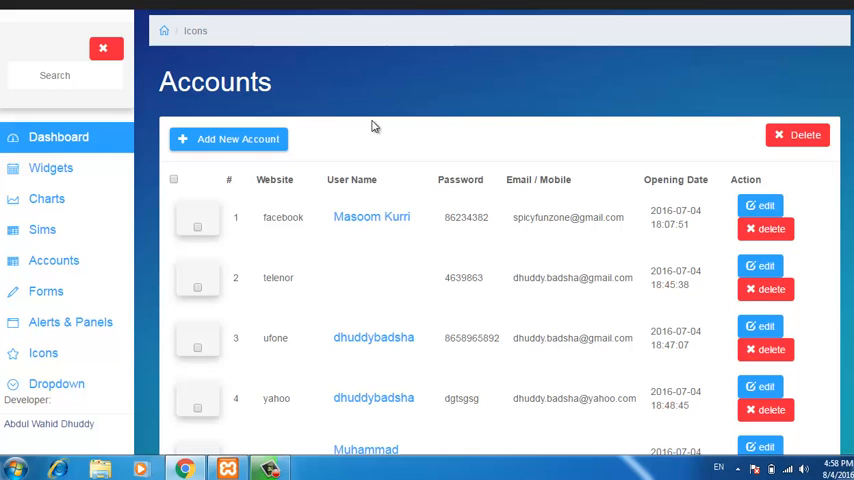
{"action": "left_click", "coordinate": [228, 138]}
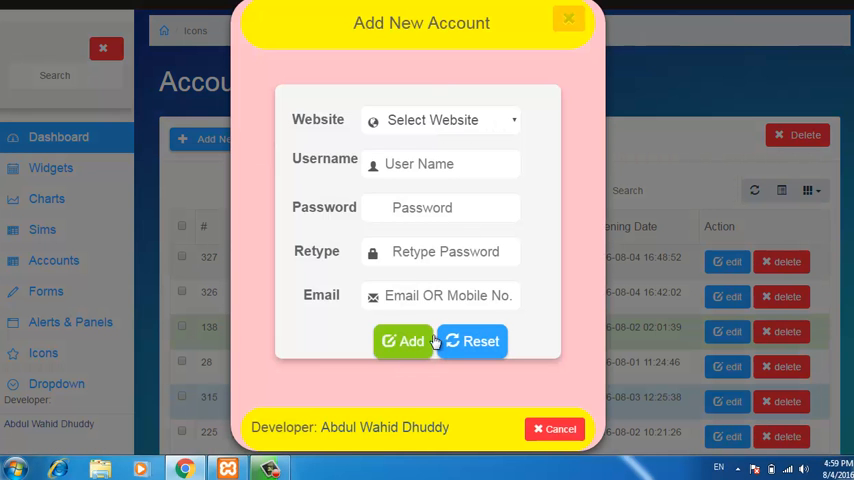
{"action": "mouse_move", "coordinate": [405, 347]}
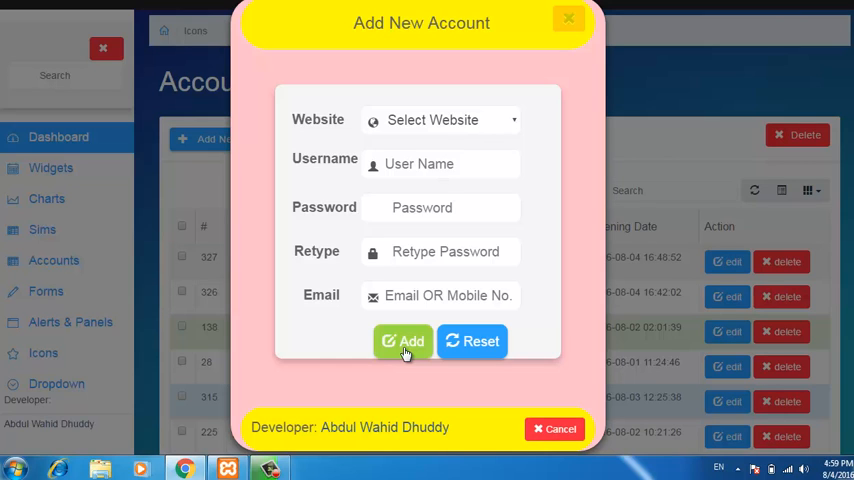
{"action": "mouse_move", "coordinate": [360, 350]}
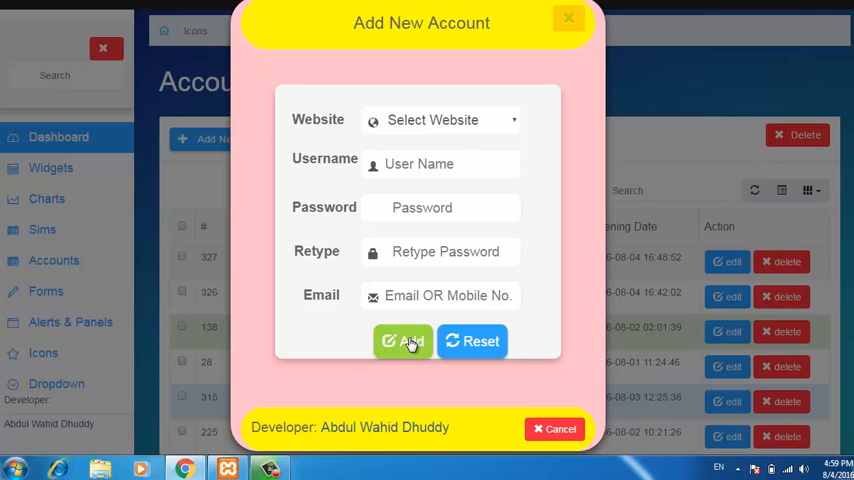
{"action": "left_click", "coordinate": [404, 341]}
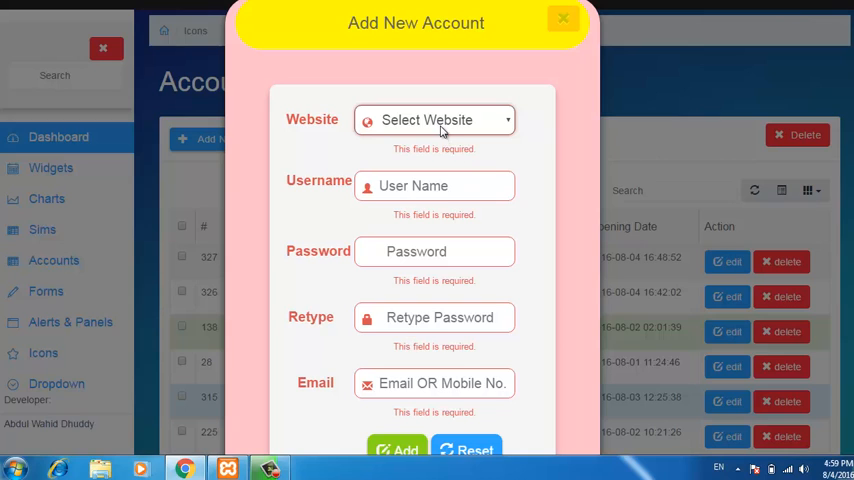
{"action": "left_click", "coordinate": [434, 119]}
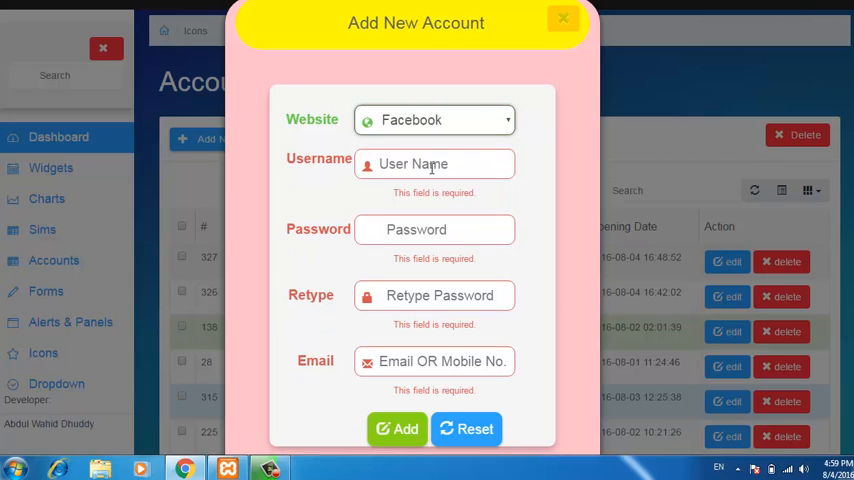
{"action": "type", "text": "wa"}
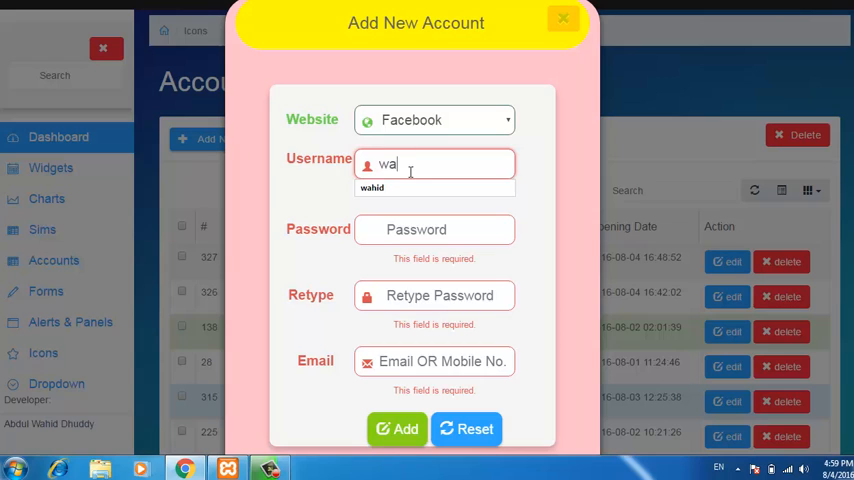
{"action": "left_click", "coordinate": [393, 188]}
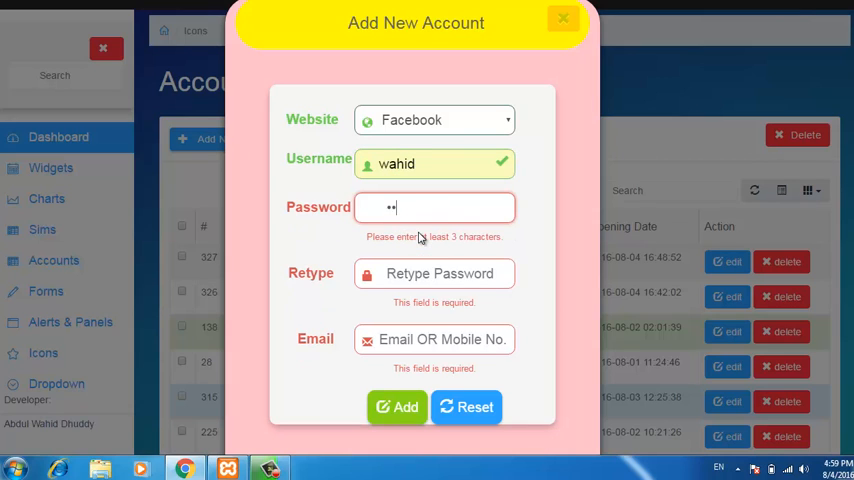
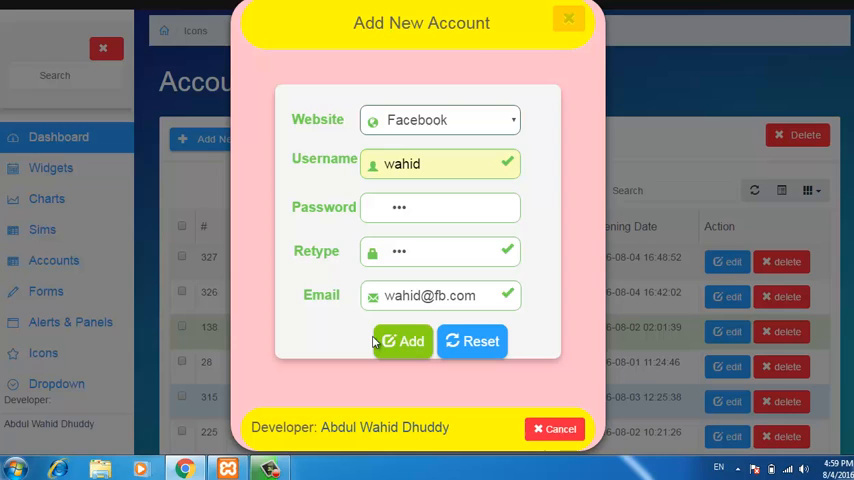
{"action": "mouse_move", "coordinate": [357, 338]}
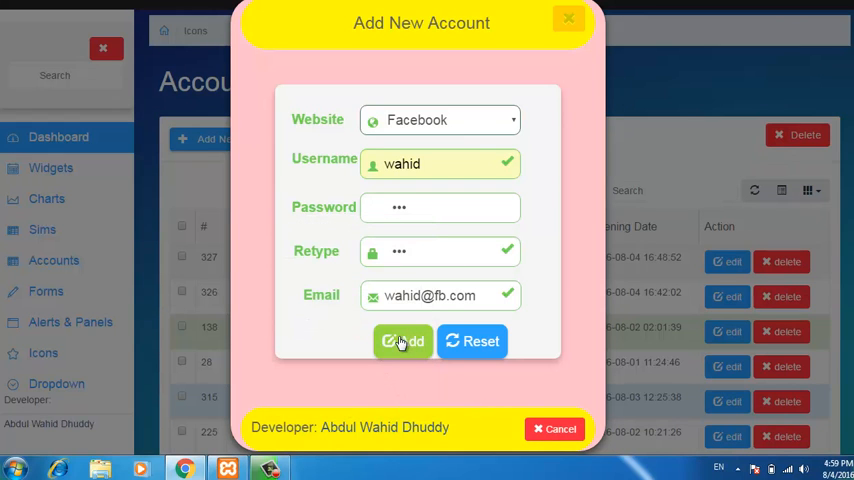
Submit the Facebook account for wahid with the modal's green Add button.
{"action": "left_click", "coordinate": [402, 341]}
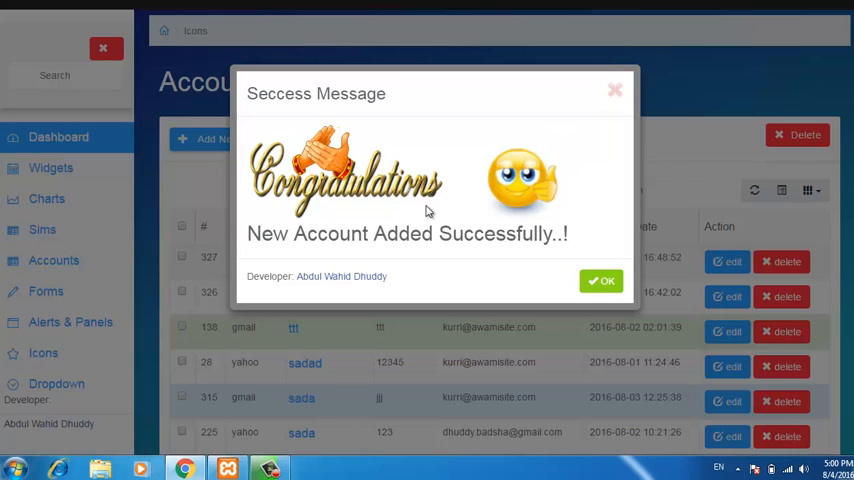
{"action": "mouse_move", "coordinate": [415, 254]}
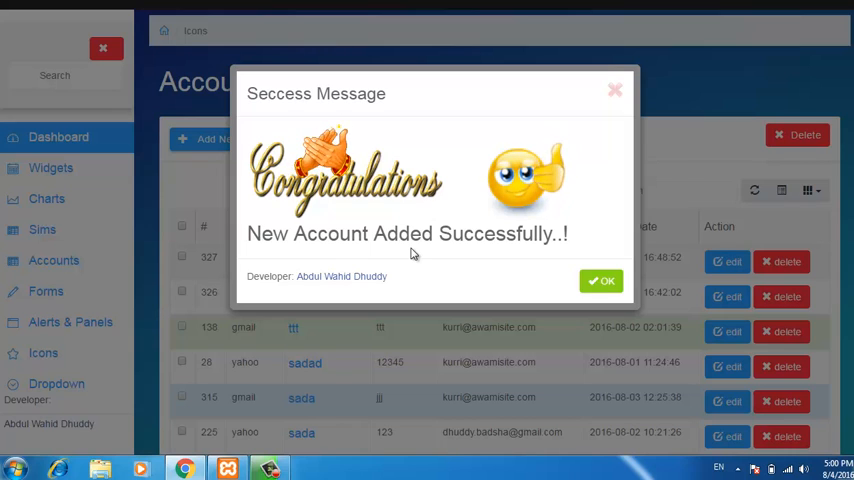